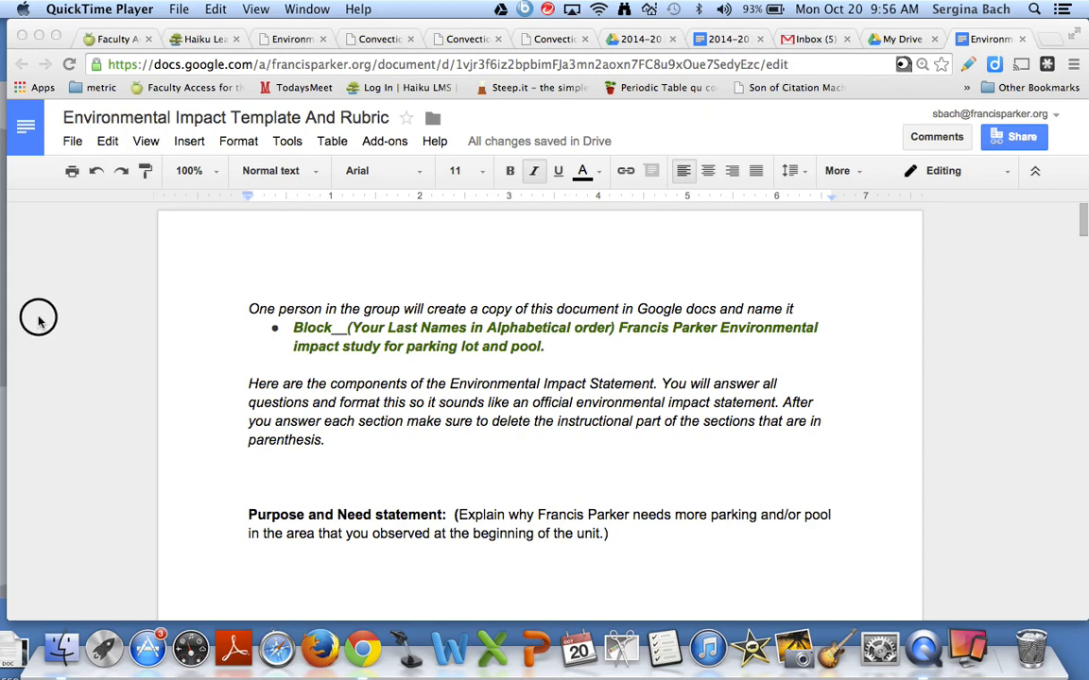
mouse_move(49, 261)
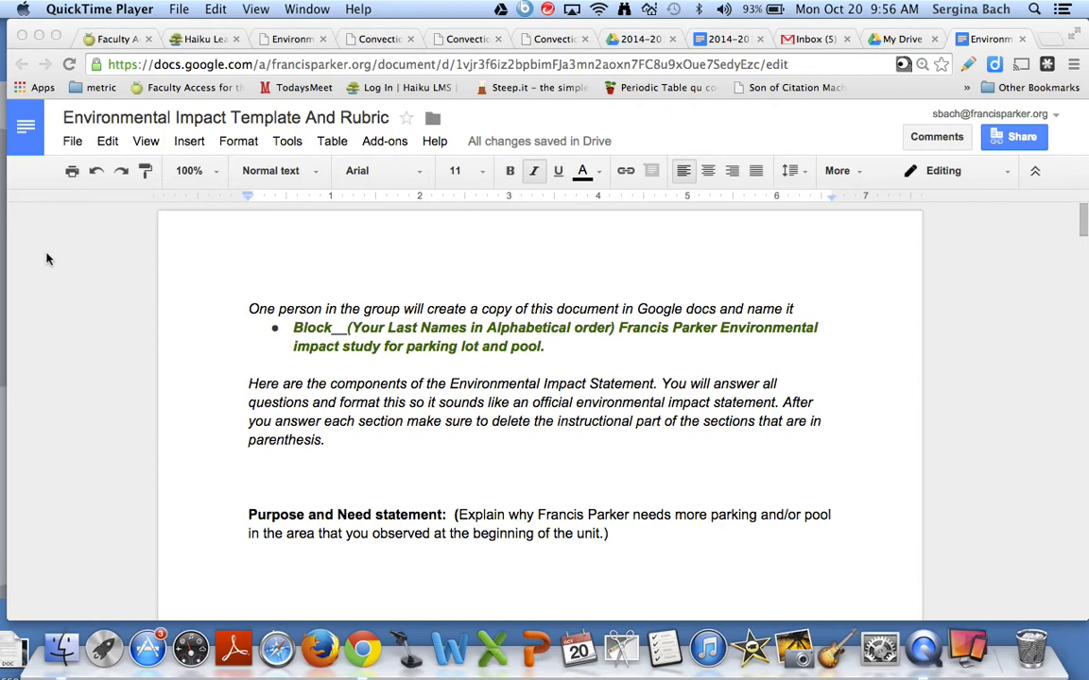
mouse_move(159, 262)
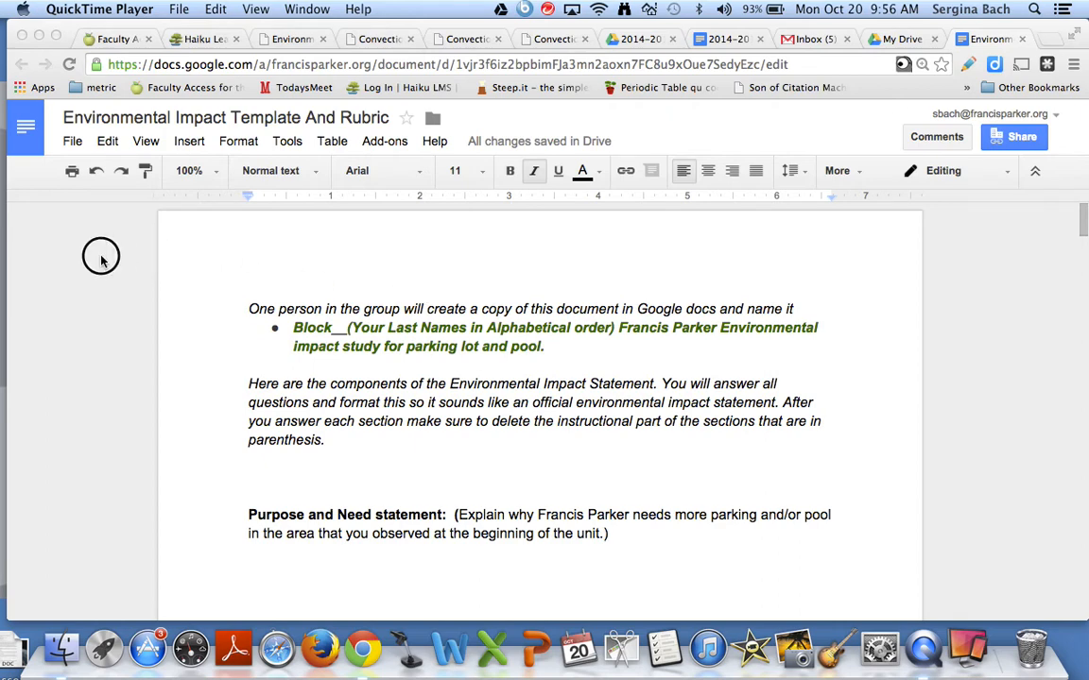
mouse_move(344, 276)
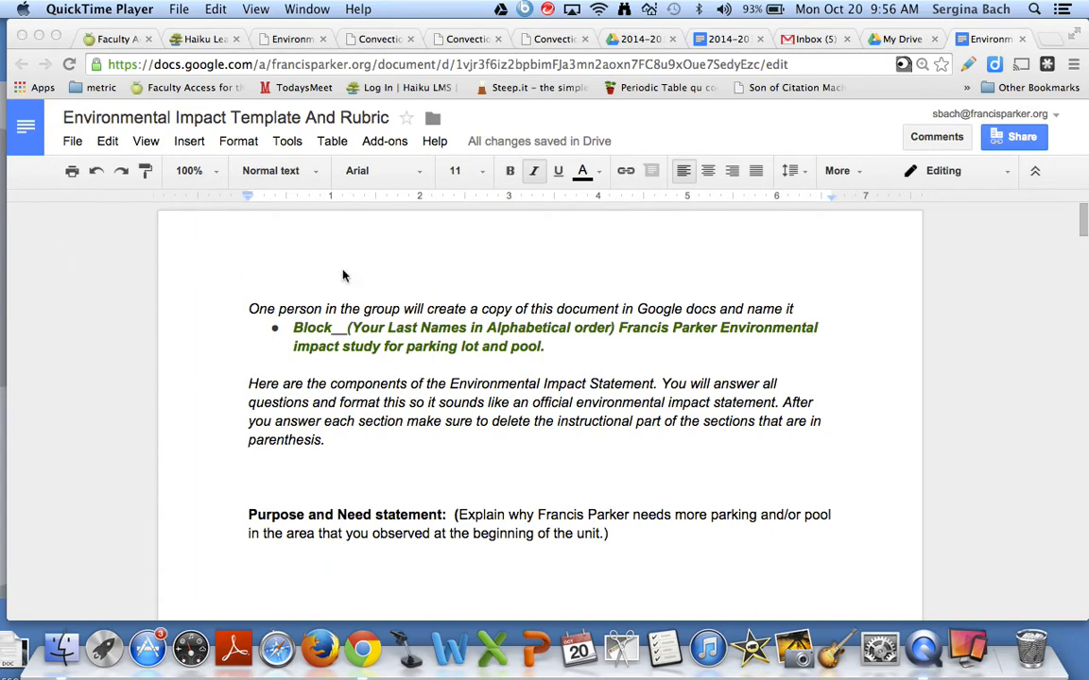
mouse_move(374, 162)
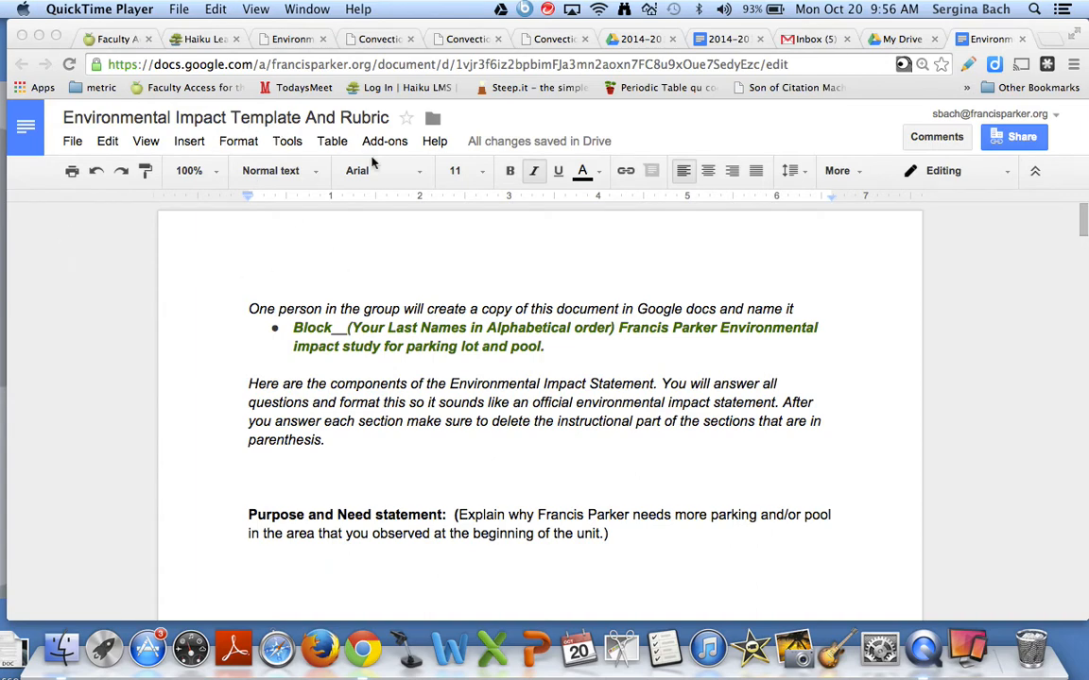
mouse_move(284, 128)
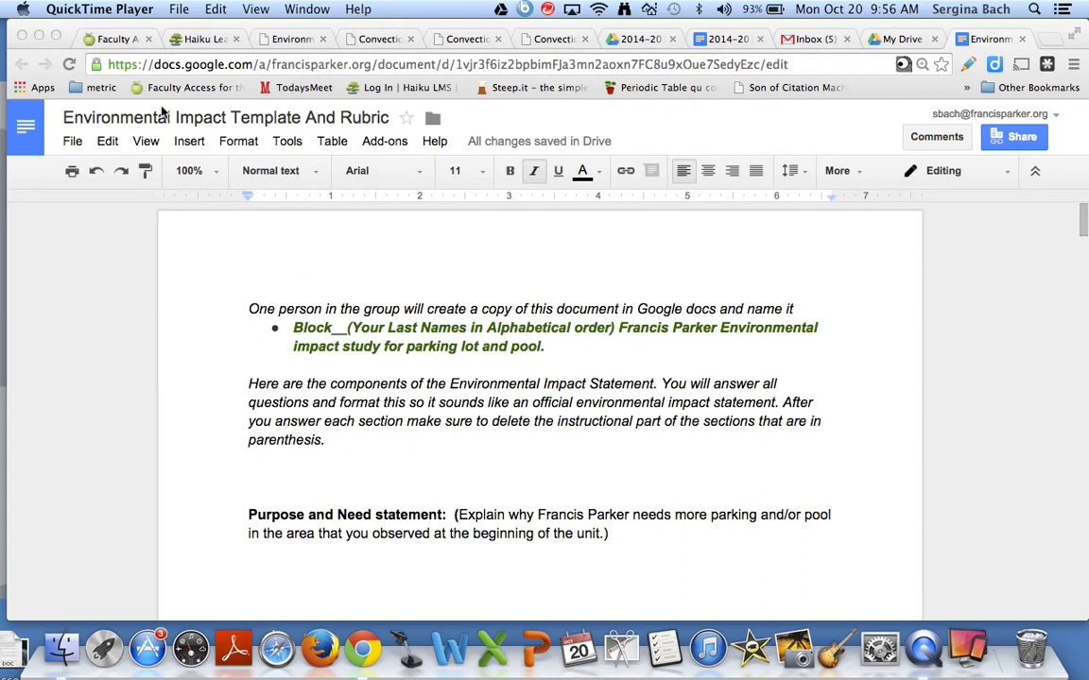
mouse_move(288, 318)
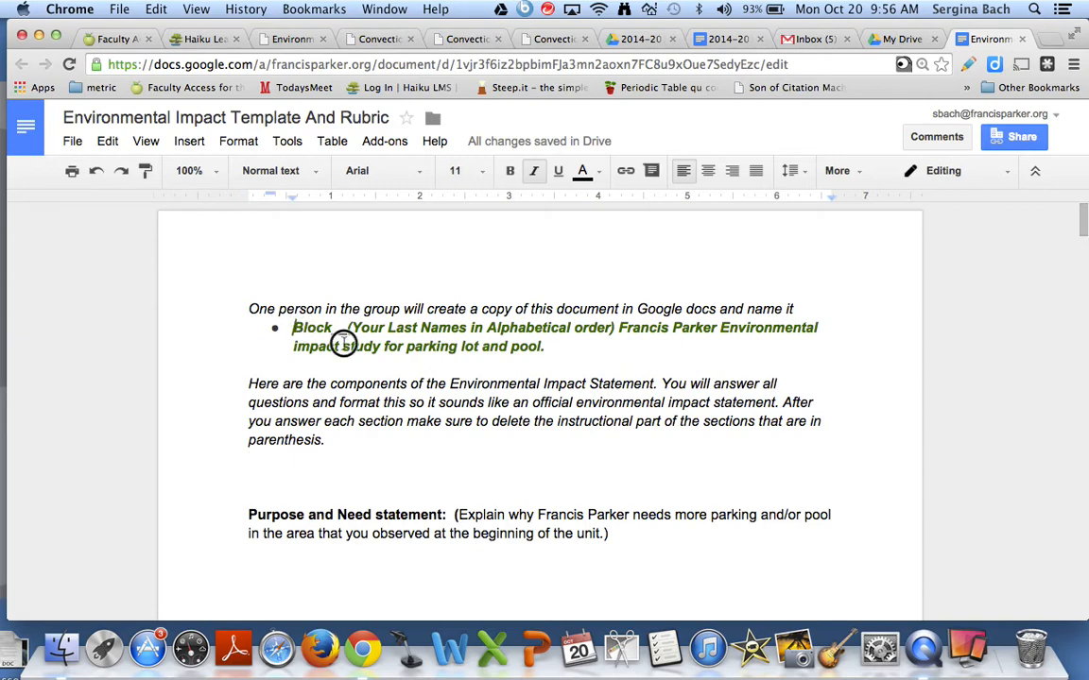
Highlight the copy-naming instruction, the Environmental Impact Statement phrase and the Purpose and Need heading.
left_click_drag(293, 327, 544, 346)
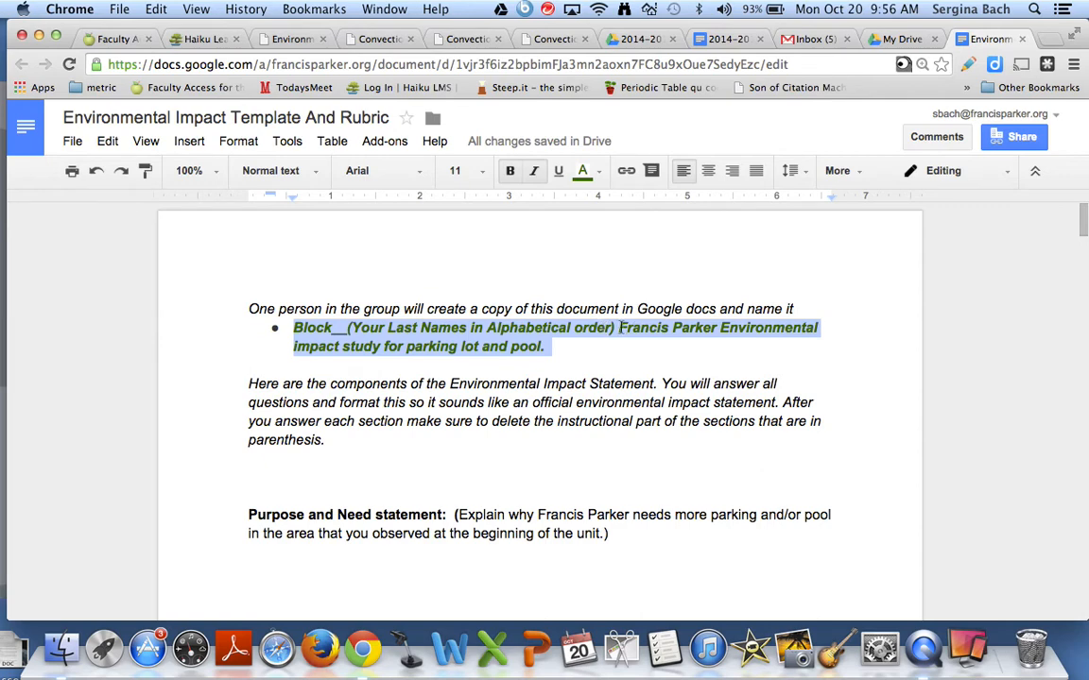
mouse_move(567, 348)
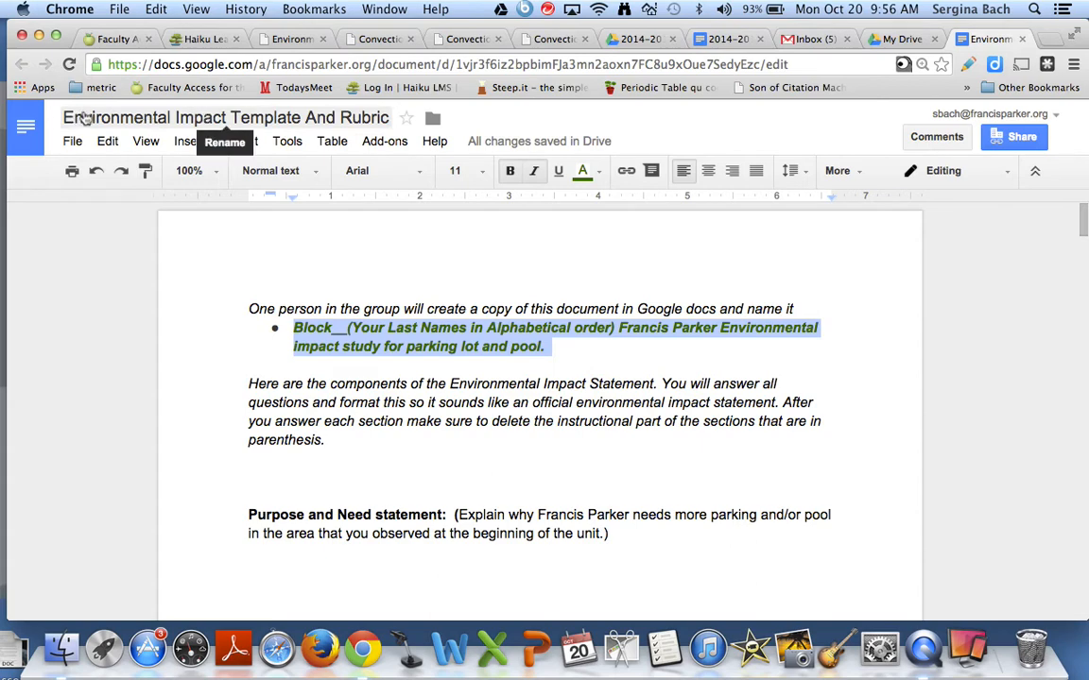
mouse_move(522, 378)
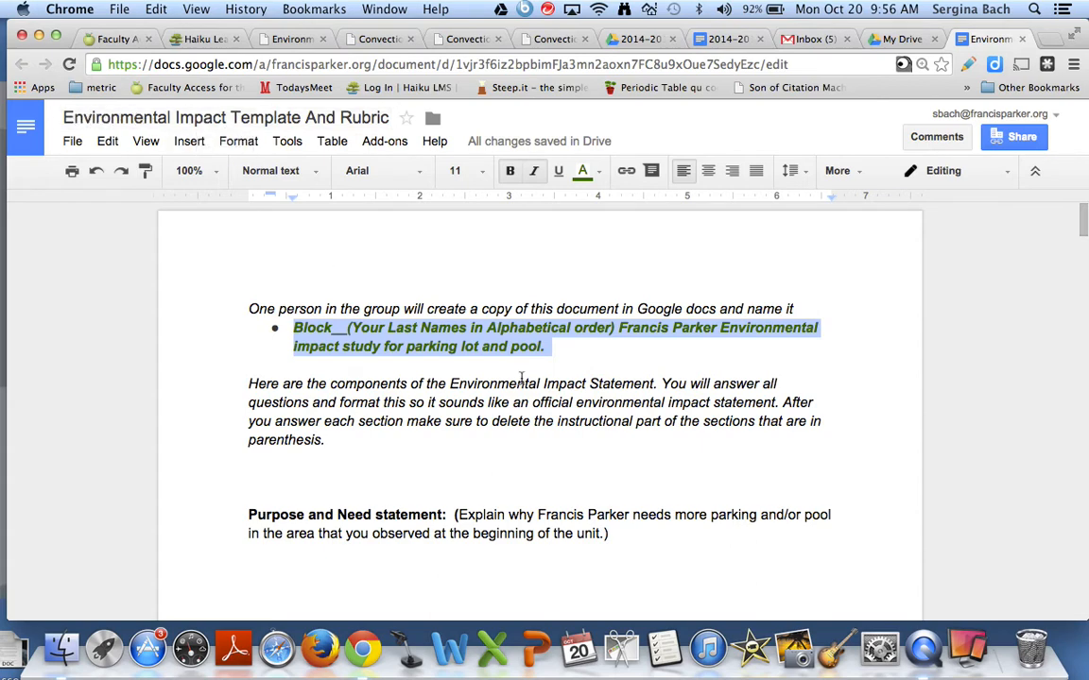
scroll("down", 3)
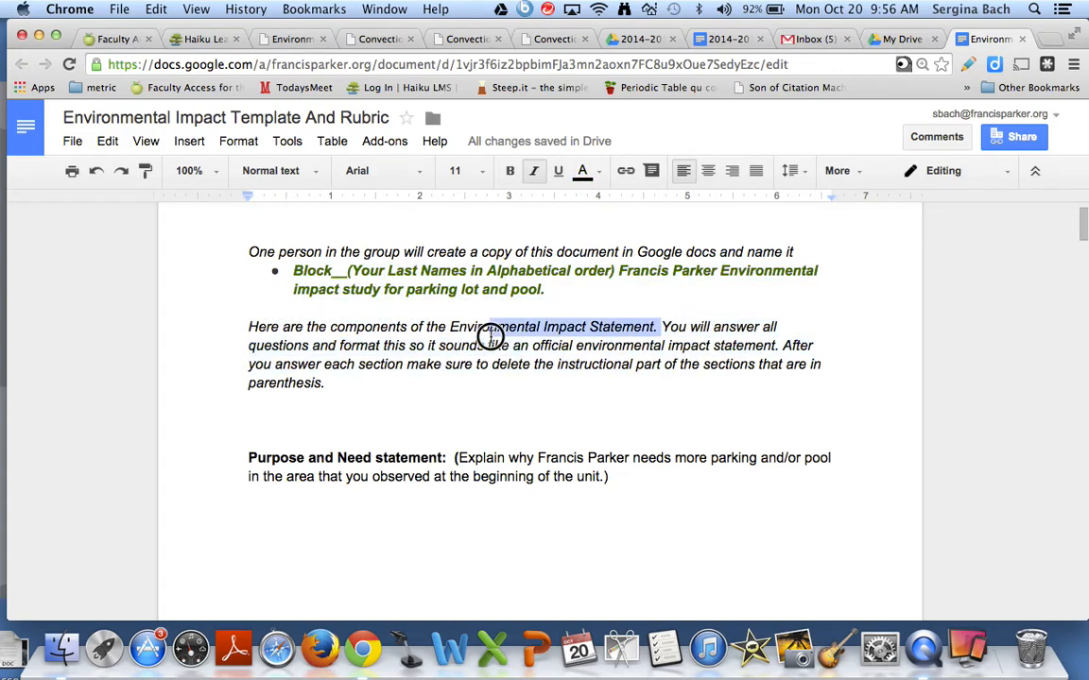
left_click_drag(491, 337, 704, 344)
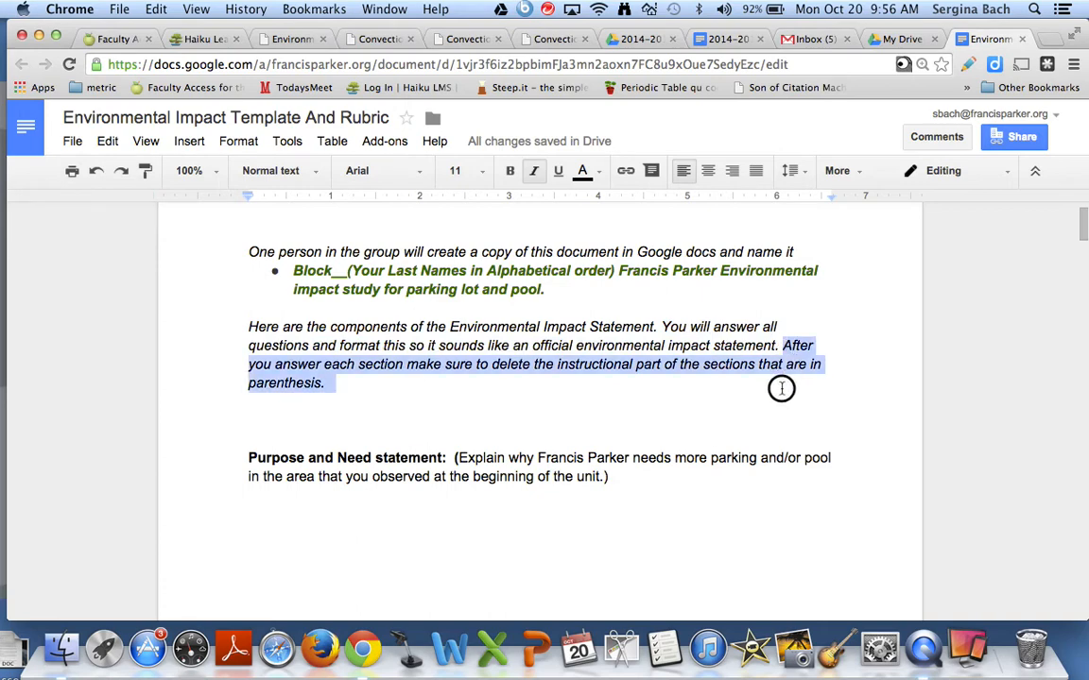
mouse_move(439, 424)
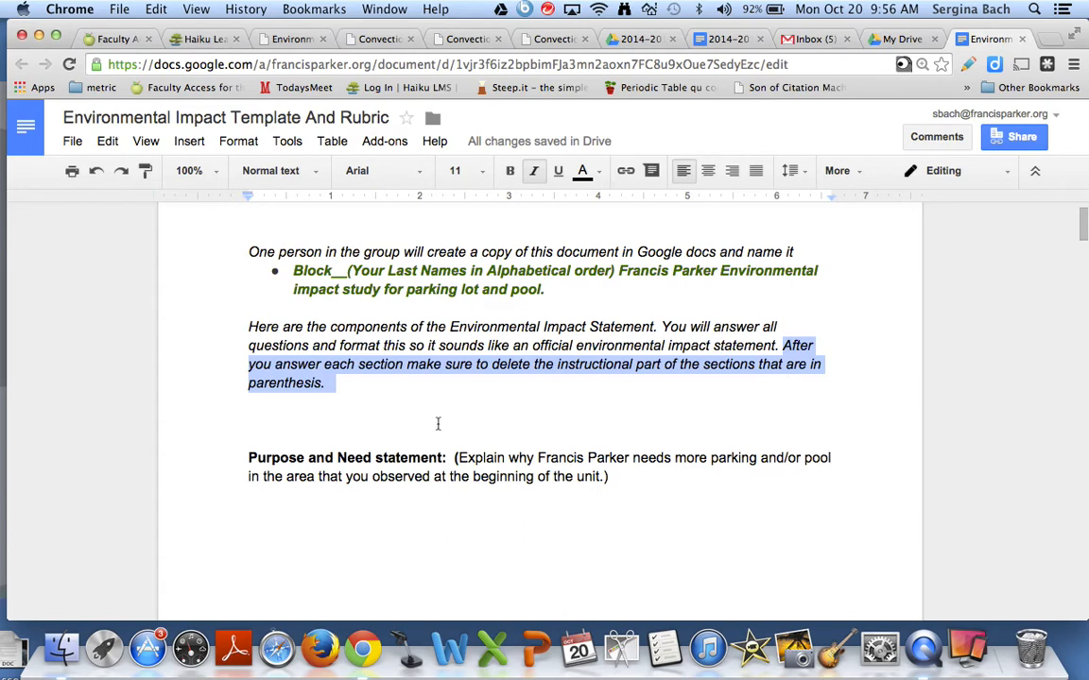
scroll("down", 3)
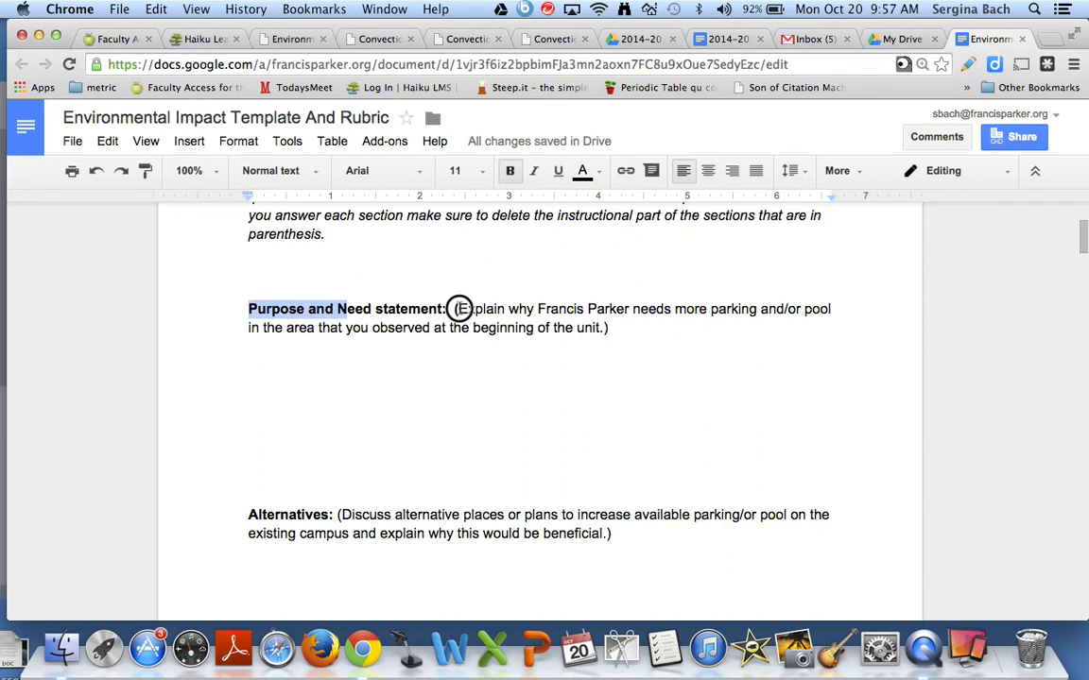
left_click_drag(457, 310, 548, 327)
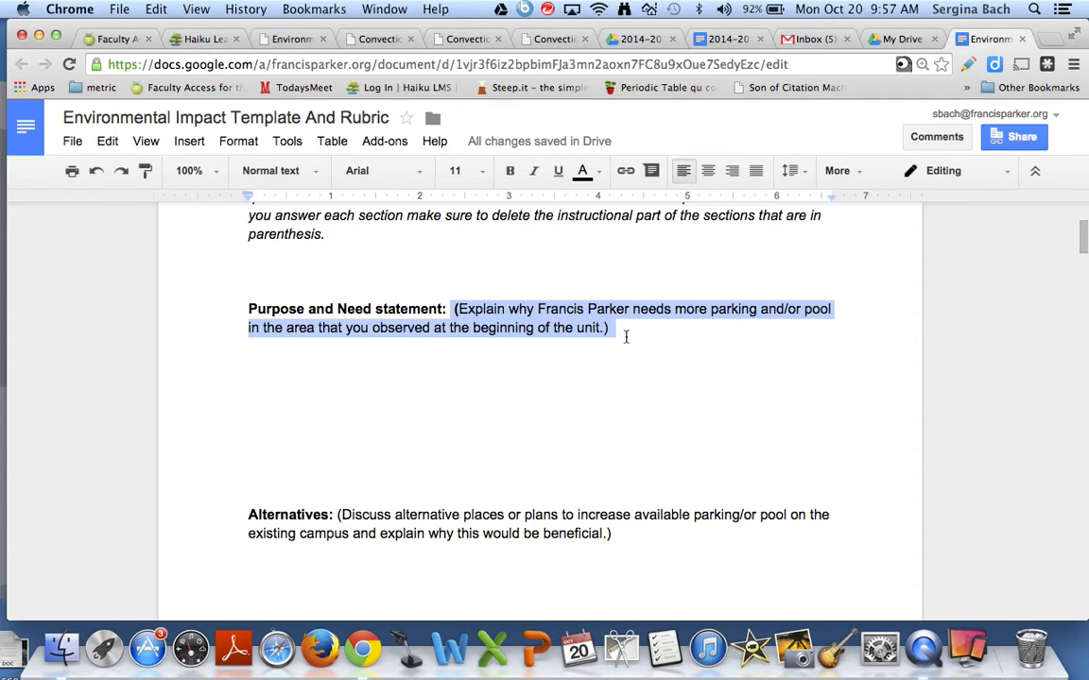
Review the Affected Environment text, then start and discard a comment on the Purpose and Need statement.
scroll("down", 3)
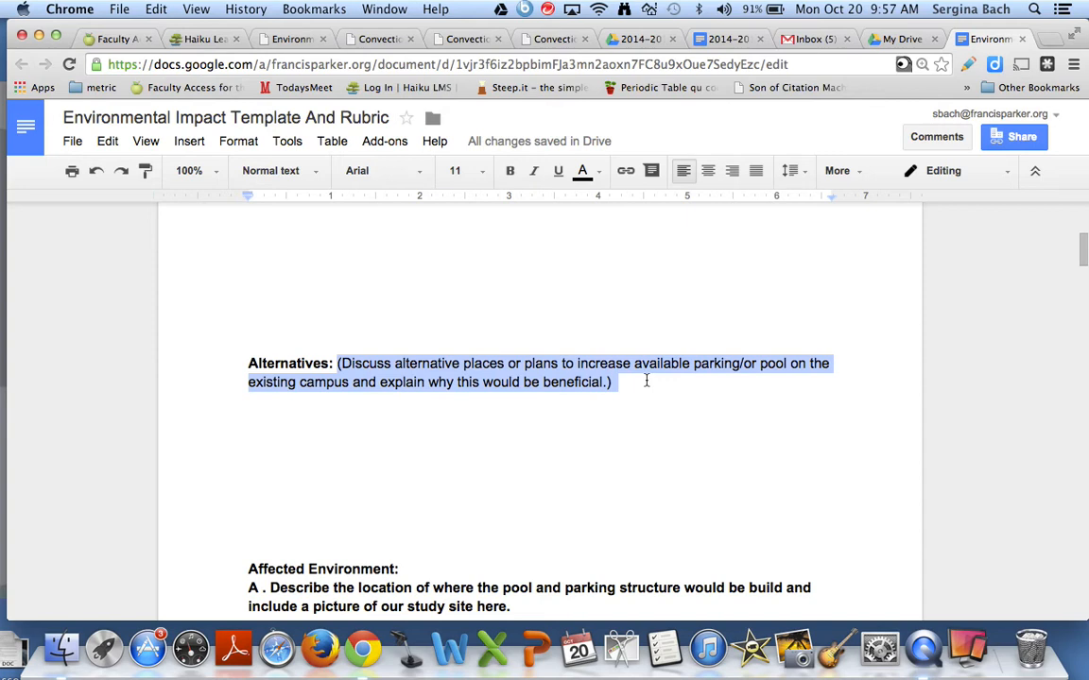
mouse_move(454, 454)
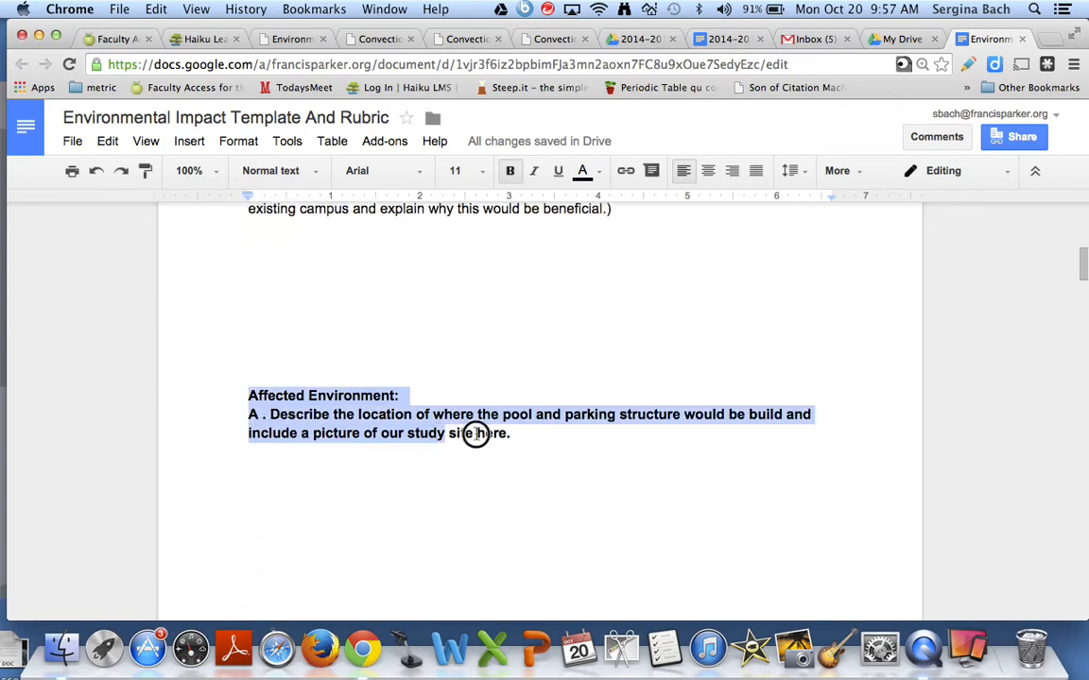
left_click(533, 318)
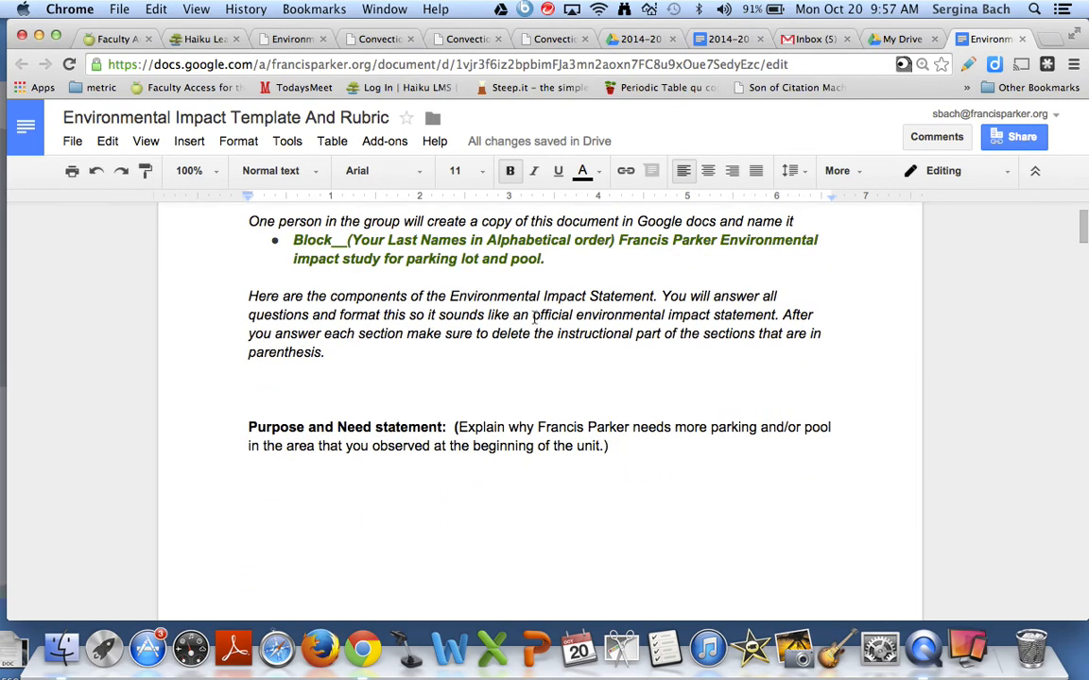
scroll("down", 3)
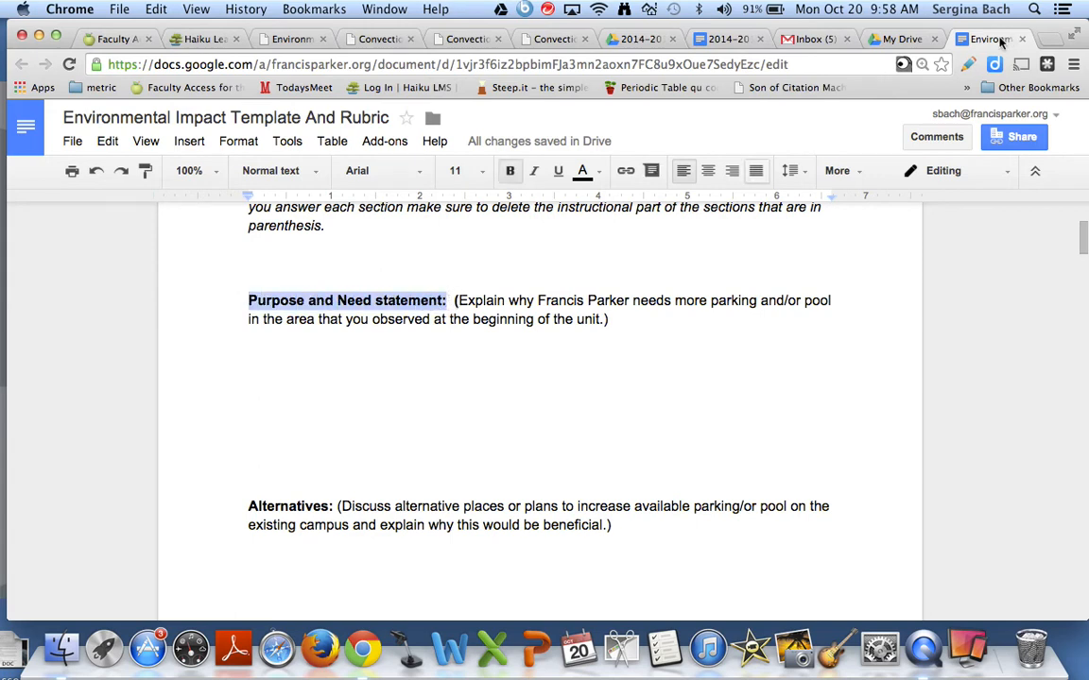
mouse_move(938, 136)
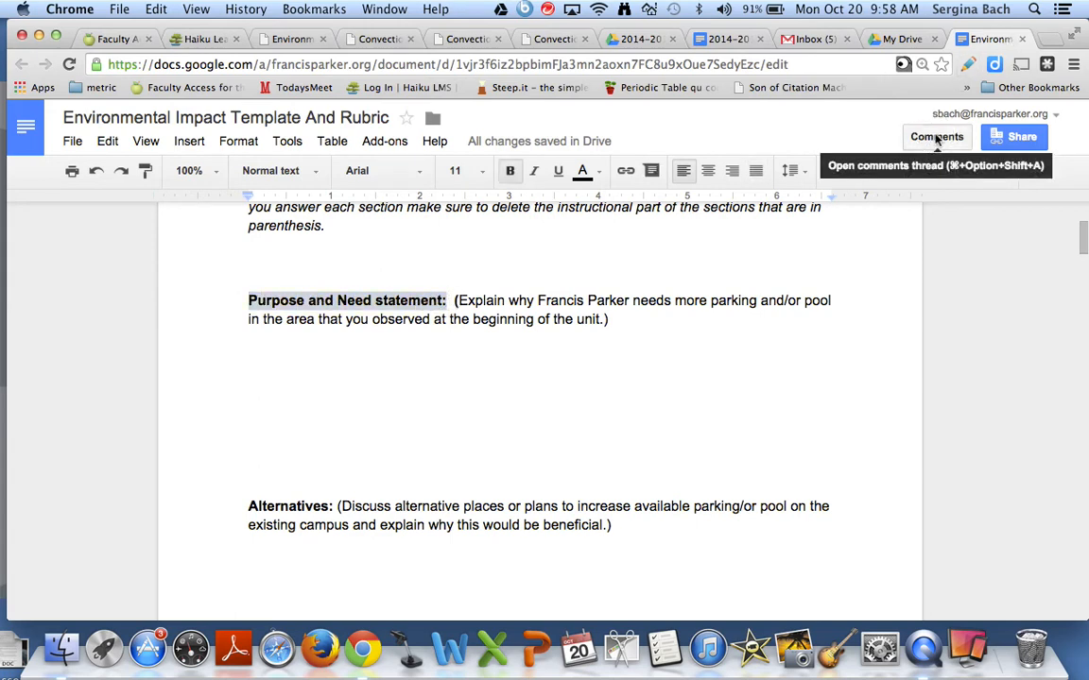
left_click(937, 136)
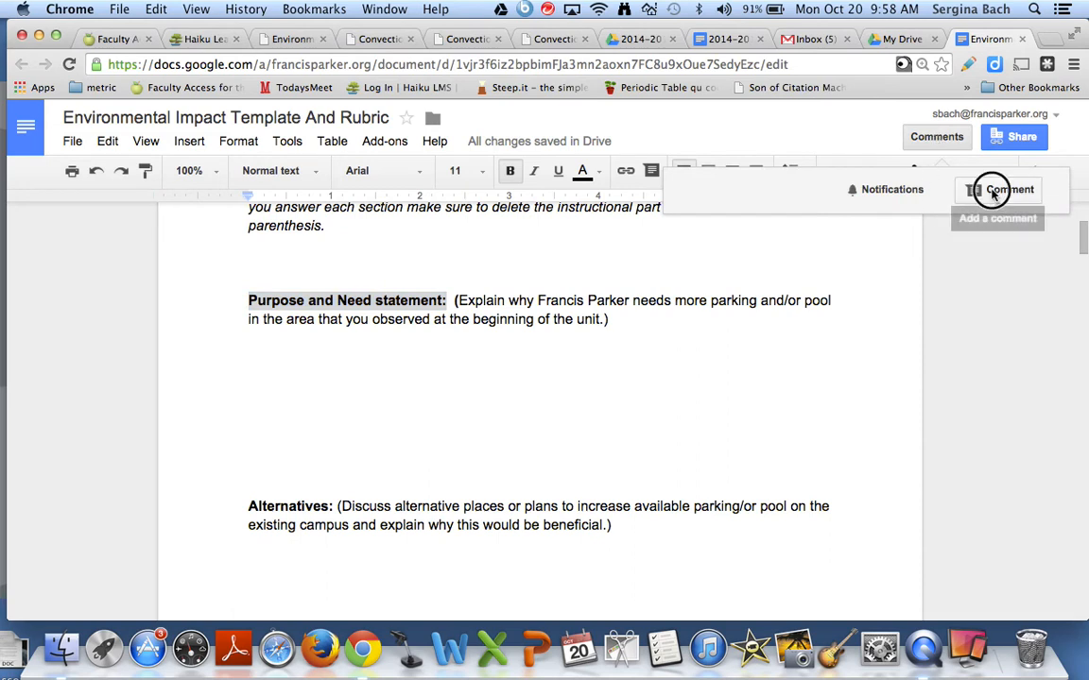
left_click(998, 189)
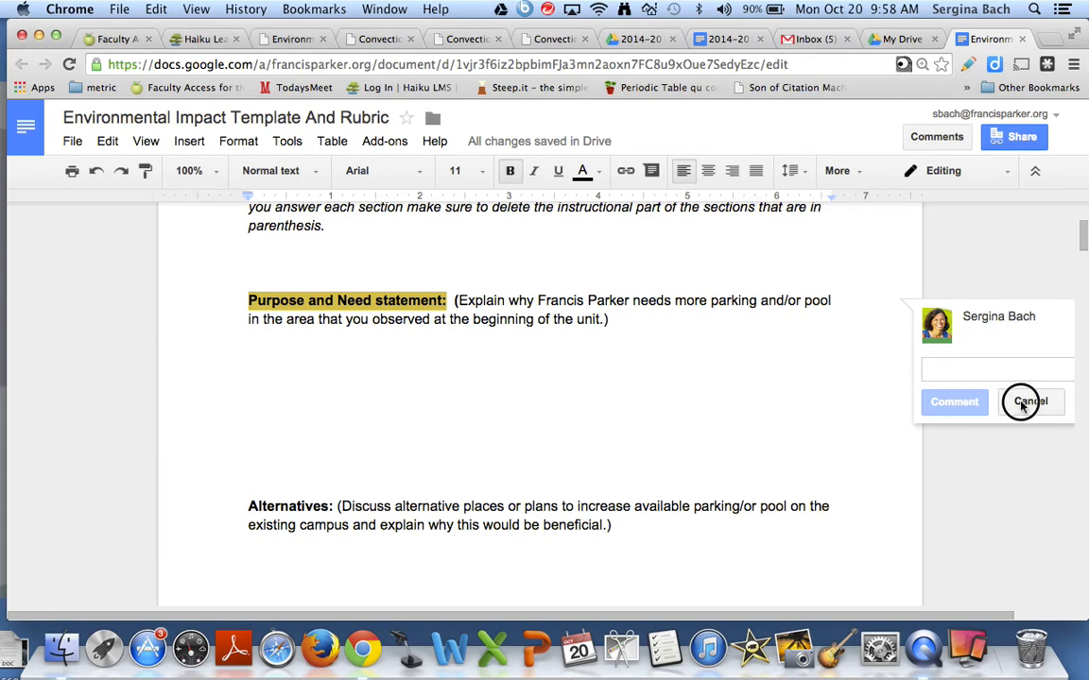
left_click(1029, 401)
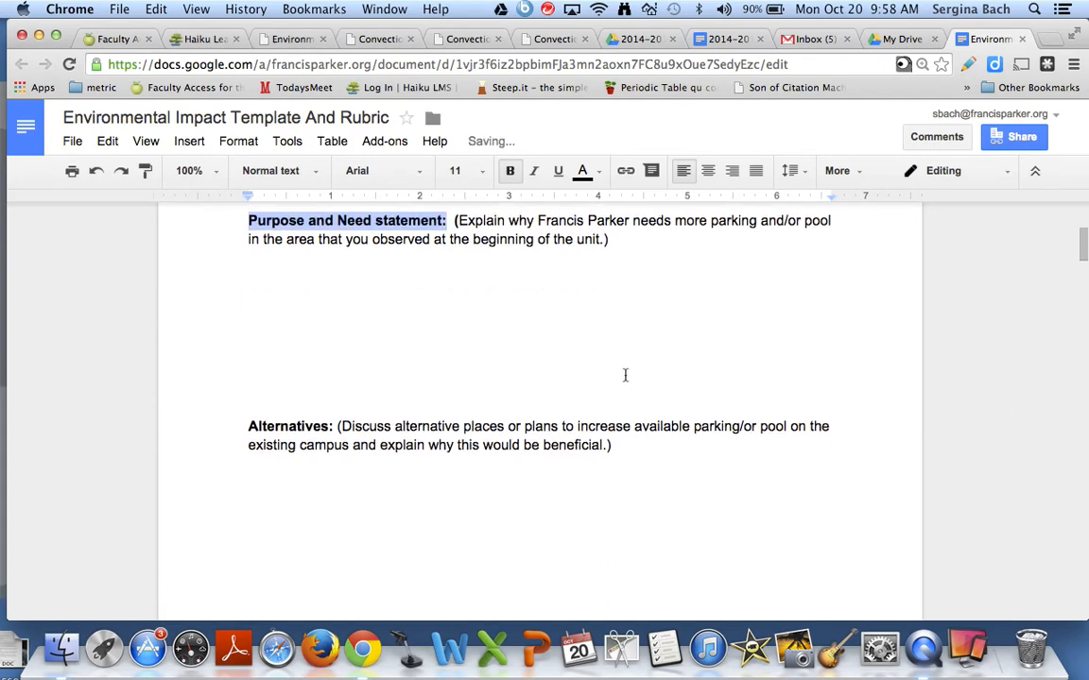
Scroll through the food-web, energy-transfer and environmental-consequences prompts to the Build/No Build section.
scroll("down", 3)
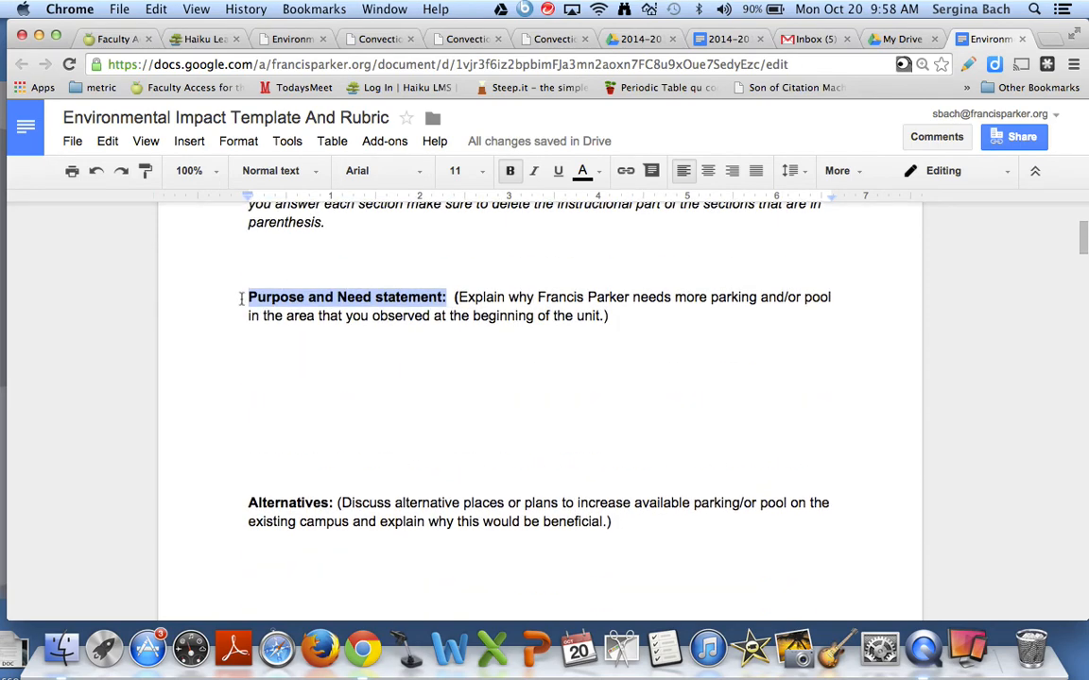
scroll("down", 3)
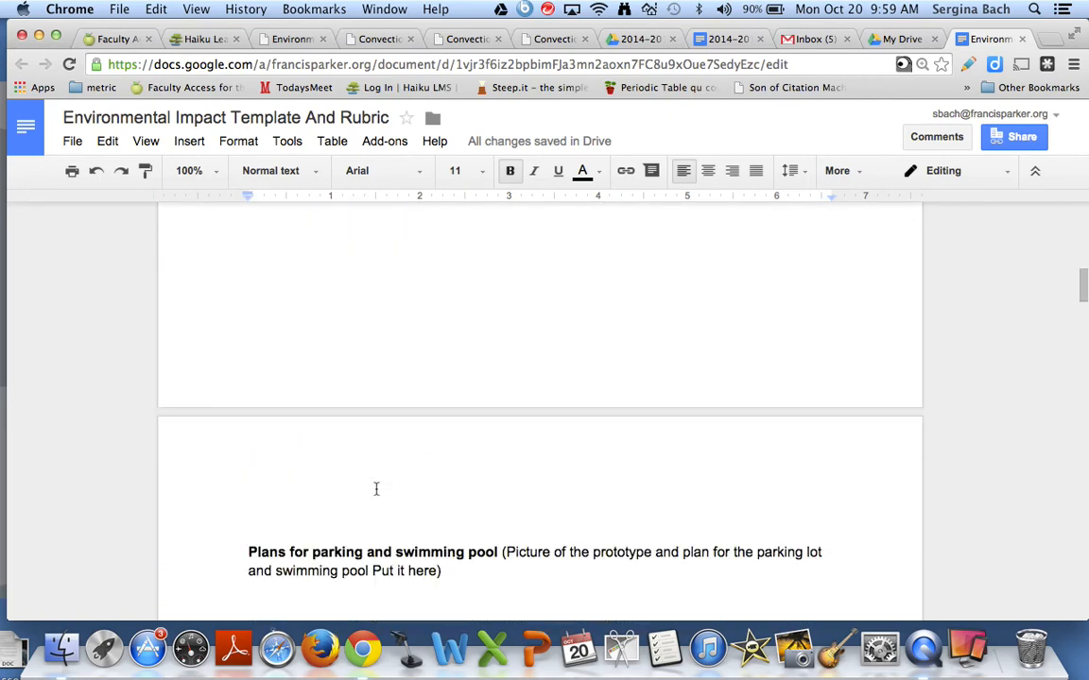
scroll("down", 3)
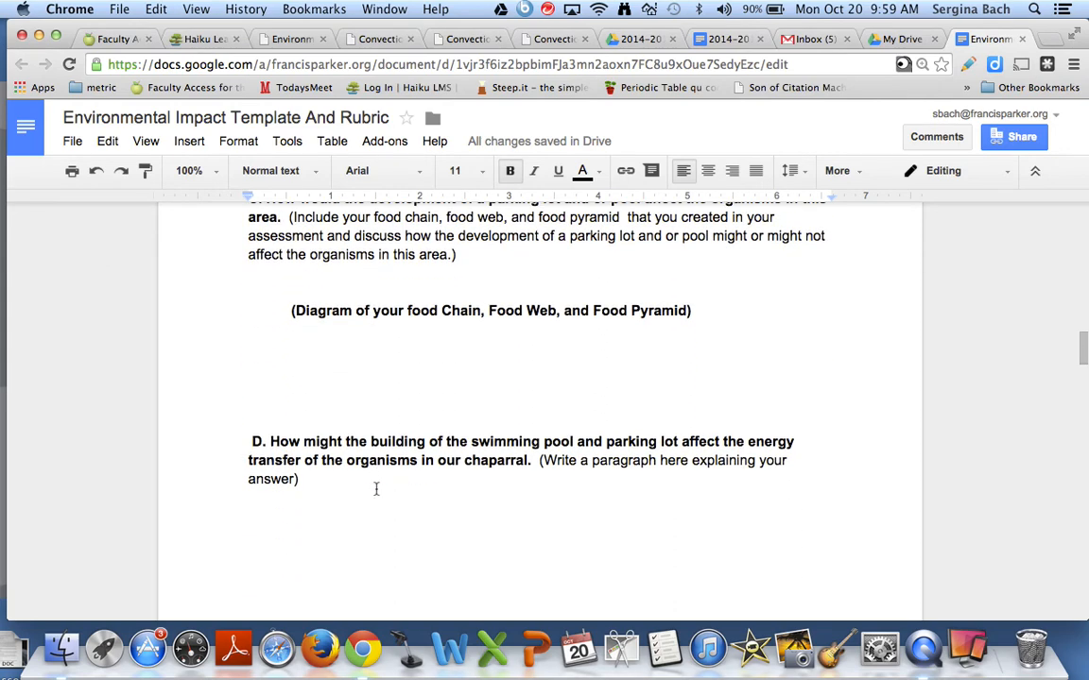
scroll("down", 3)
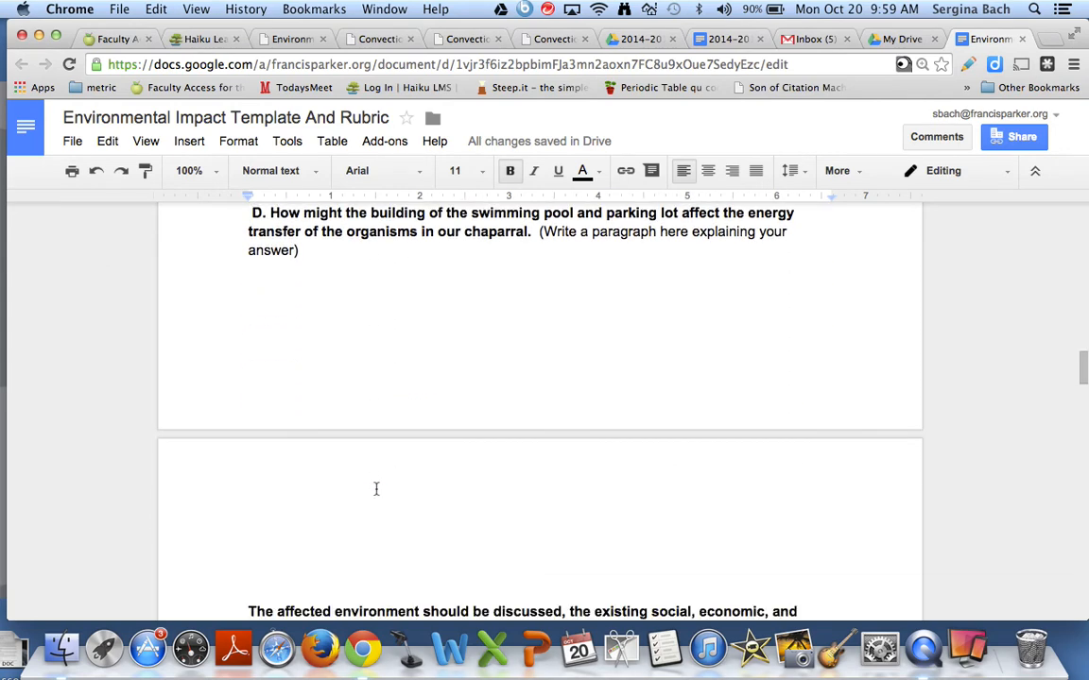
scroll("down", 3)
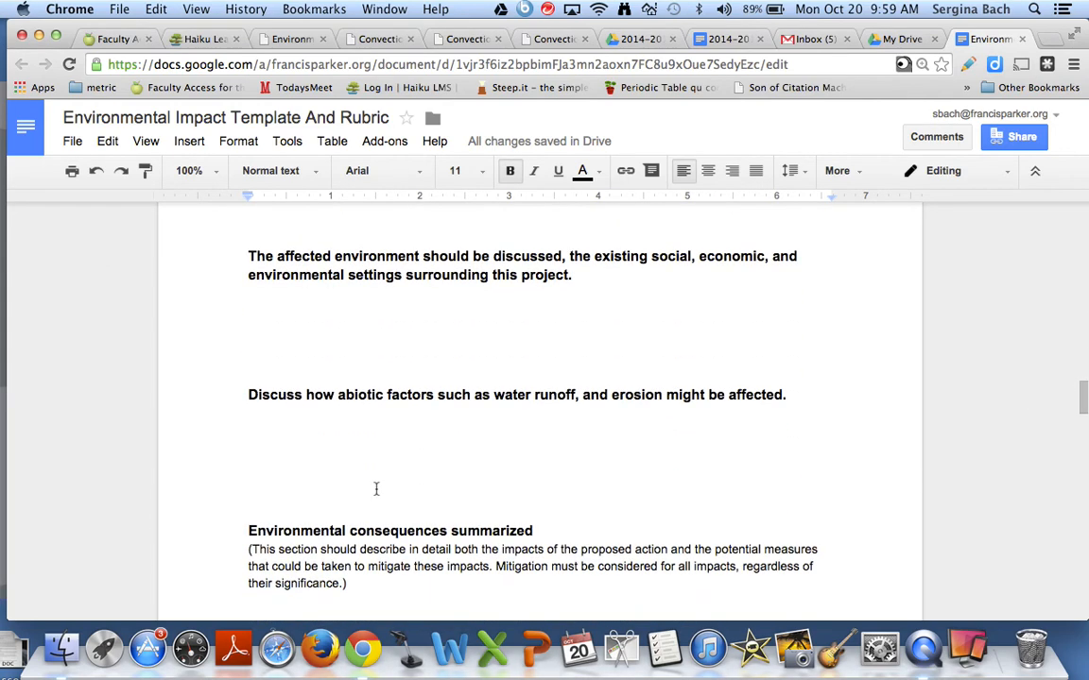
scroll("down", 3)
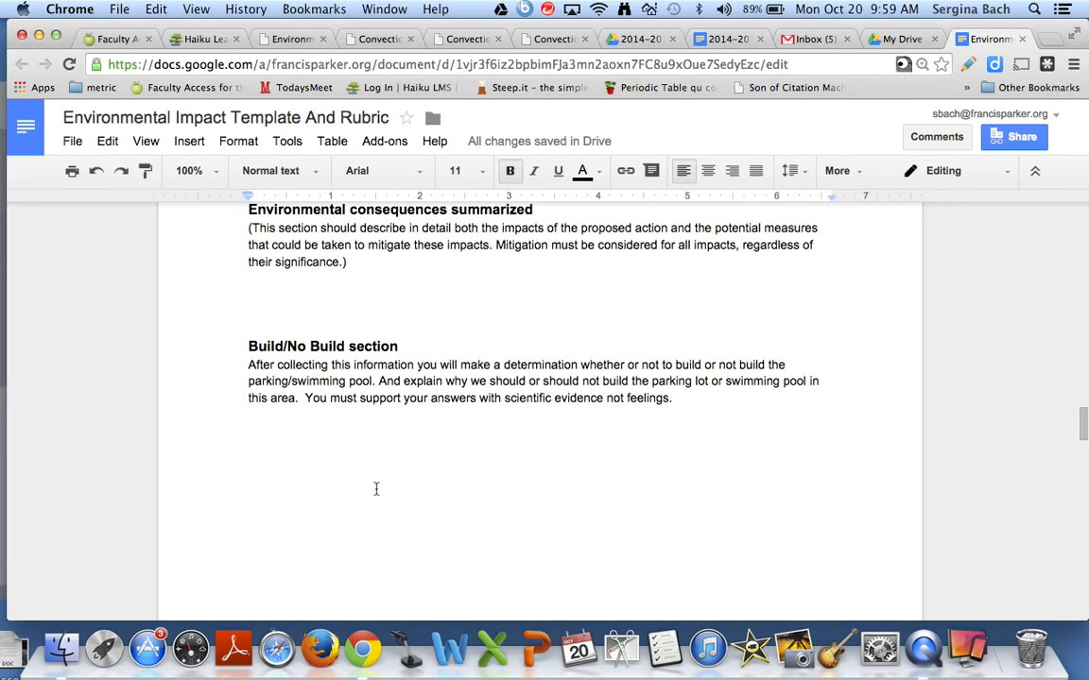
Scroll through the rubric rows from Purpose and Need down to Abiotic and Biotic factors.
scroll("down", 3)
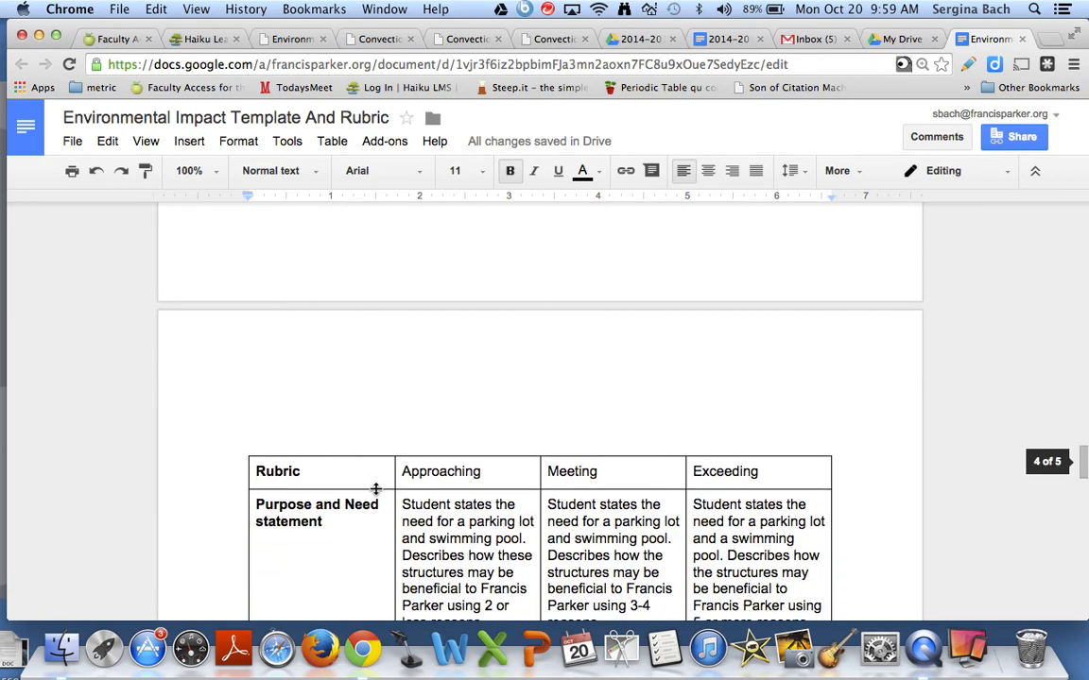
scroll("down", 3)
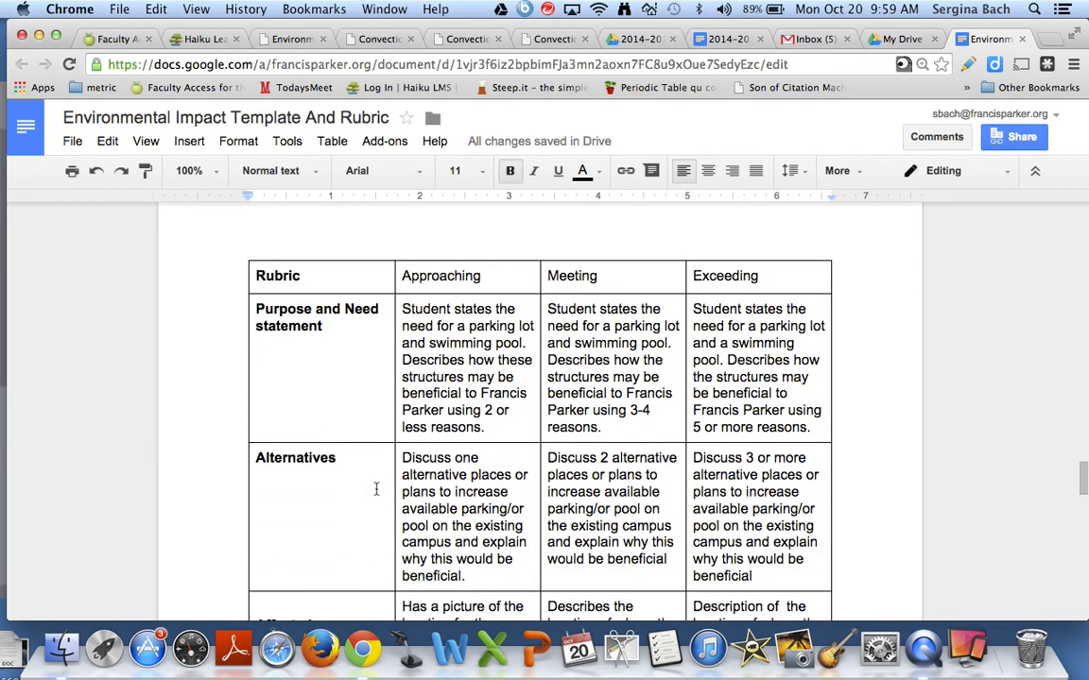
scroll("down", 3)
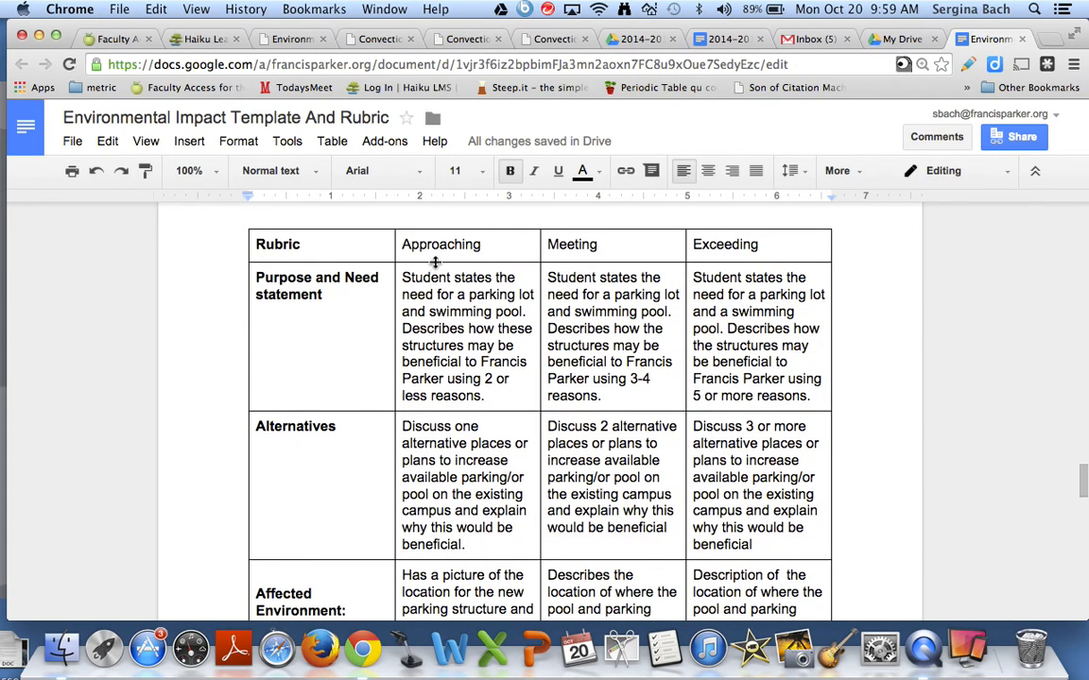
scroll("down", 3)
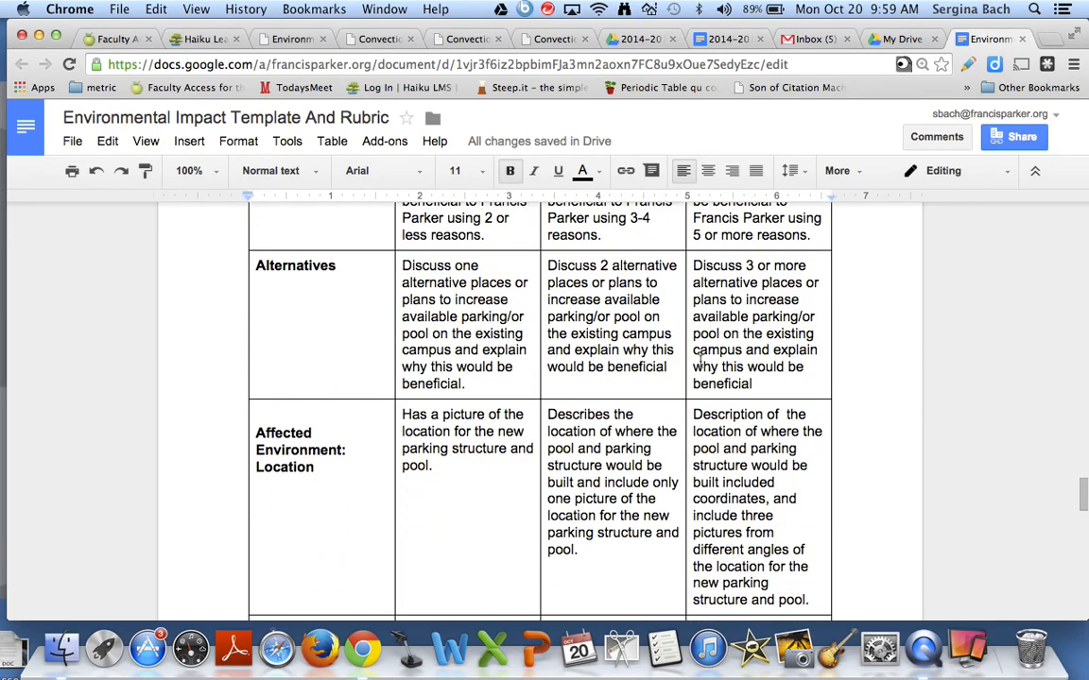
scroll("down", 3)
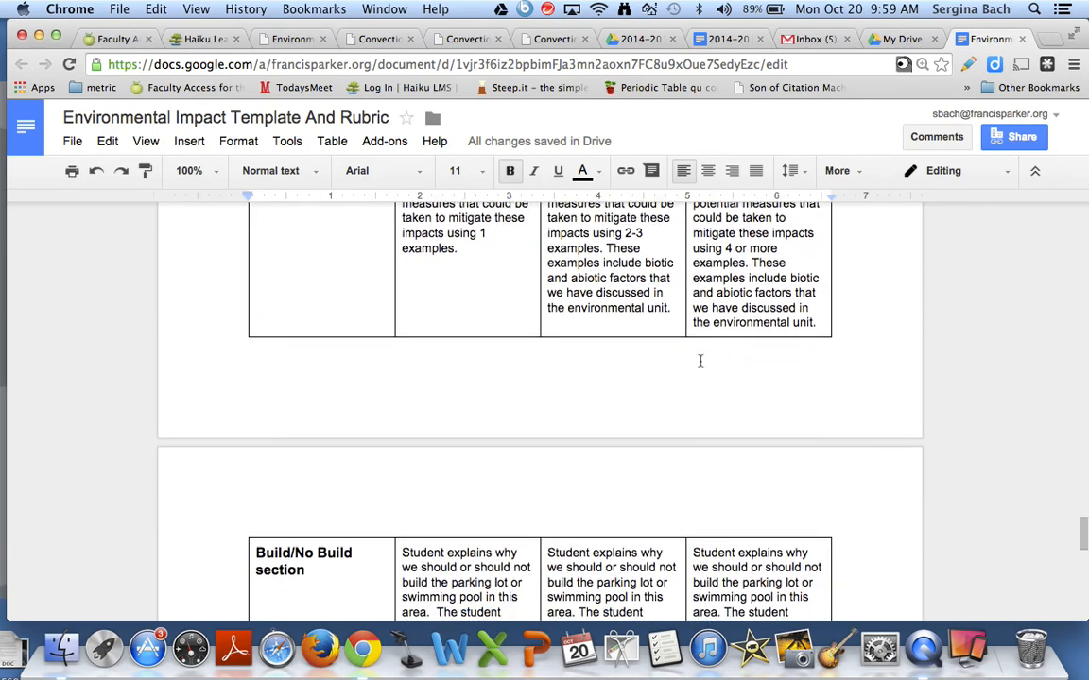
scroll("down", 3)
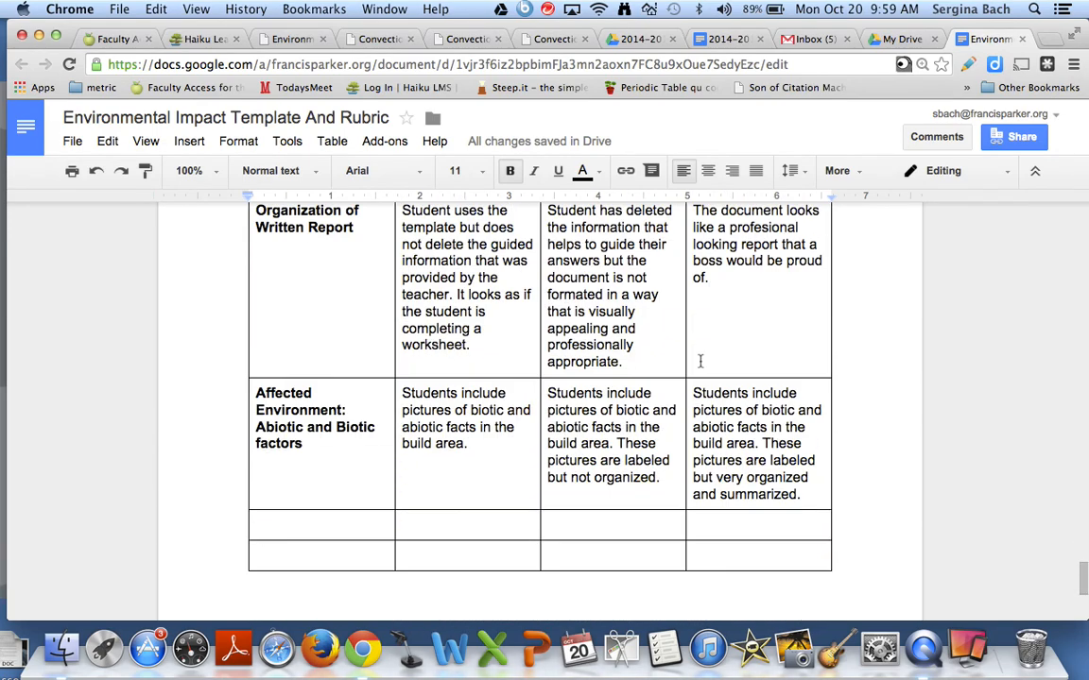
scroll("down", 3)
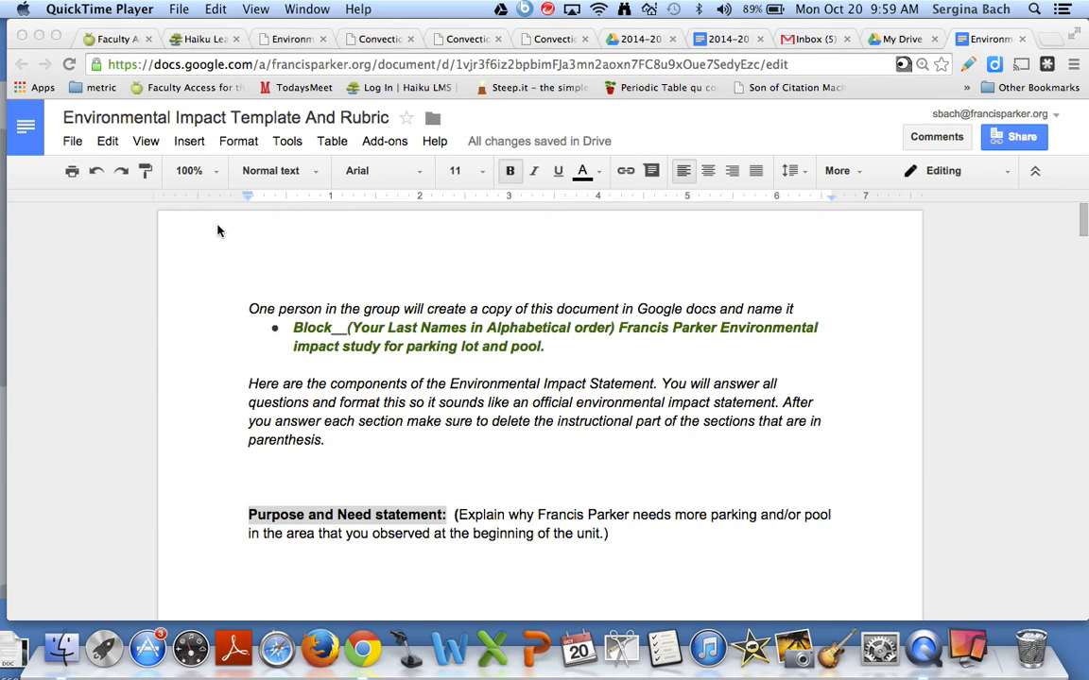
mouse_move(183, 245)
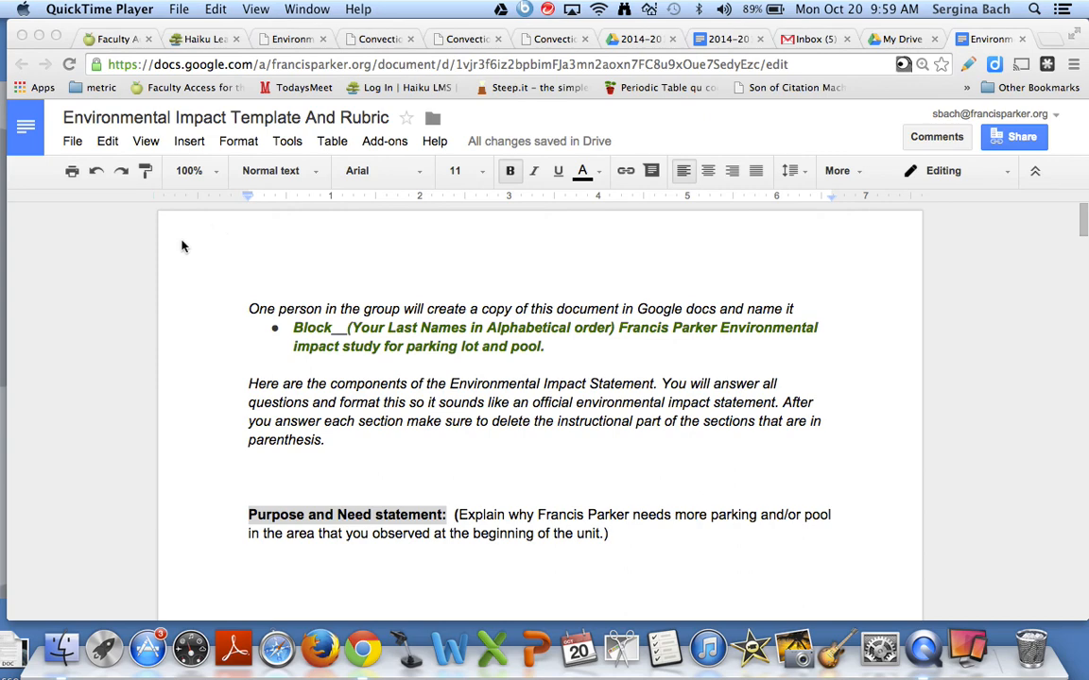
mouse_move(174, 250)
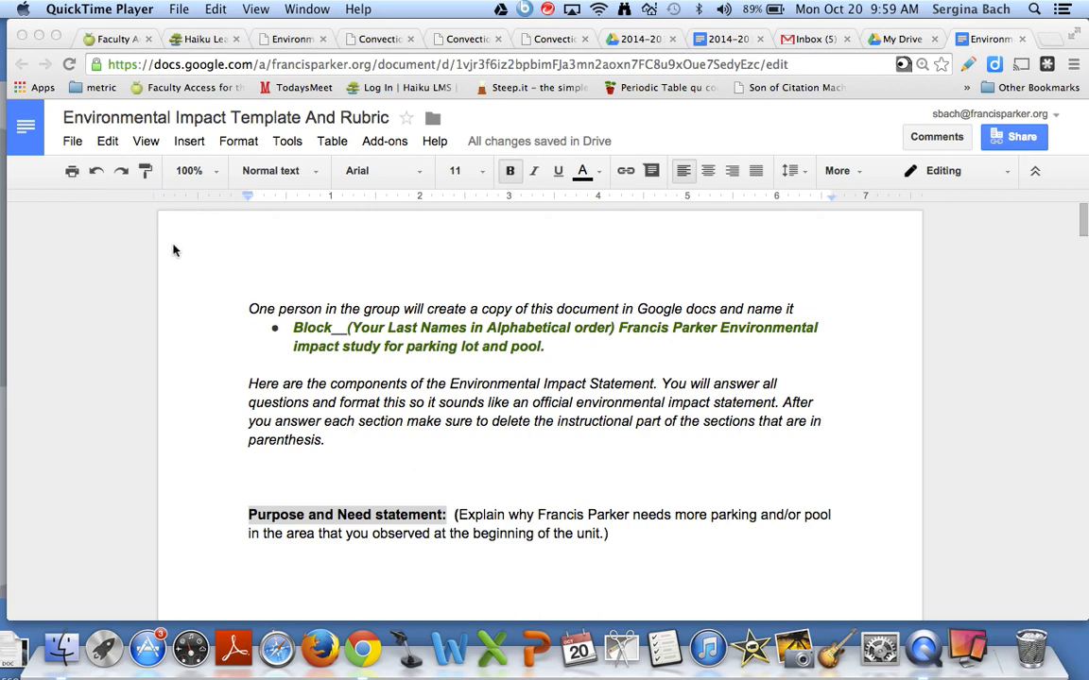